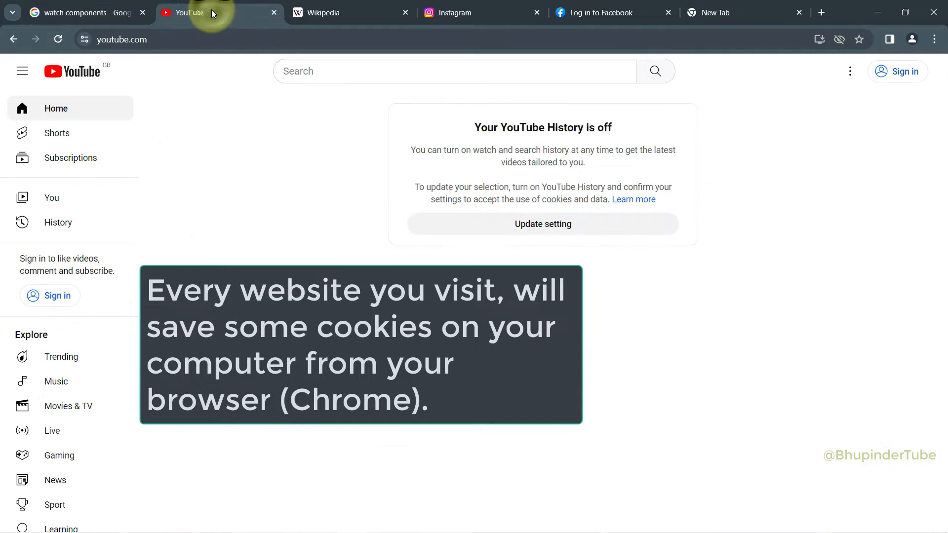
# View the Wikipedia and Facebook tabs, close Instagram and switch to the New Tab.
pyautogui.click(350, 12)
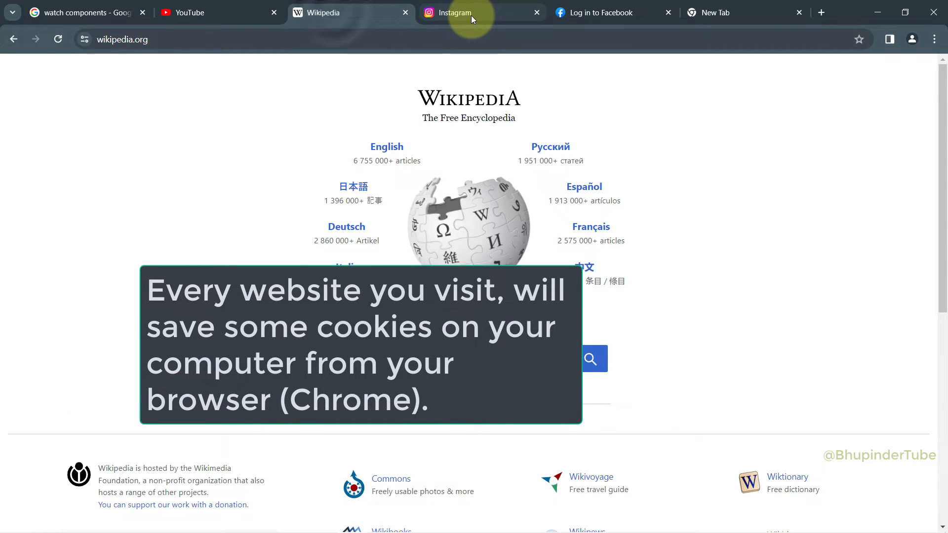
pyautogui.click(598, 12)
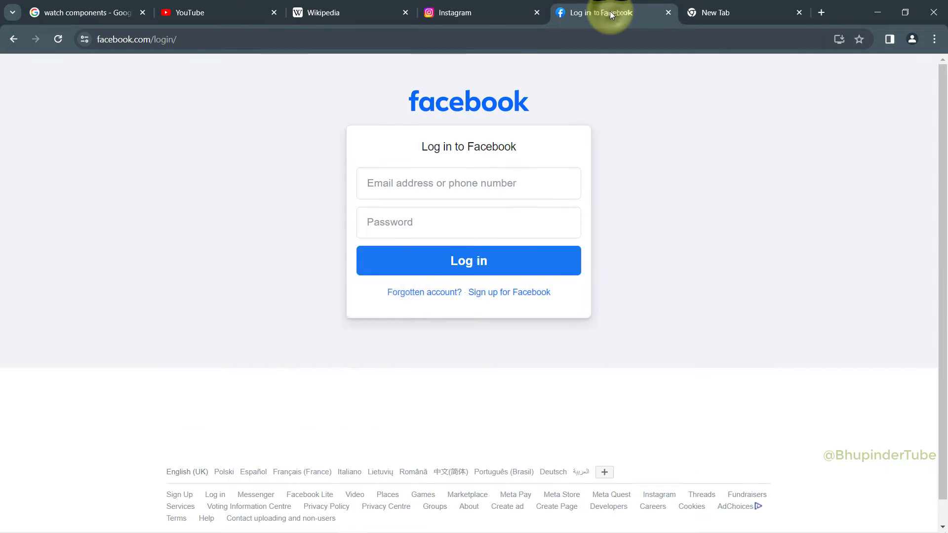
pyautogui.click(454, 12)
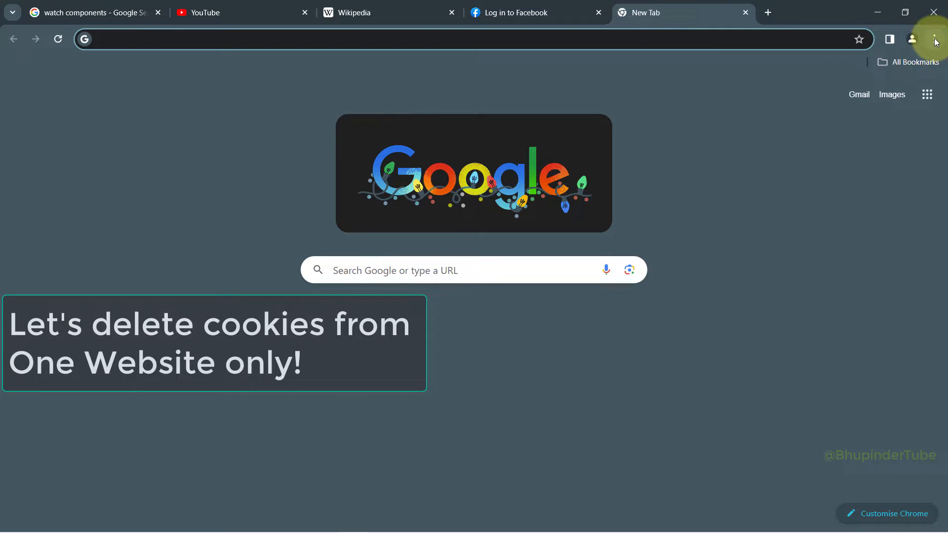
# Go to Settings > Privacy and security > Third-party cookies to list all site data.
pyautogui.click(935, 38)
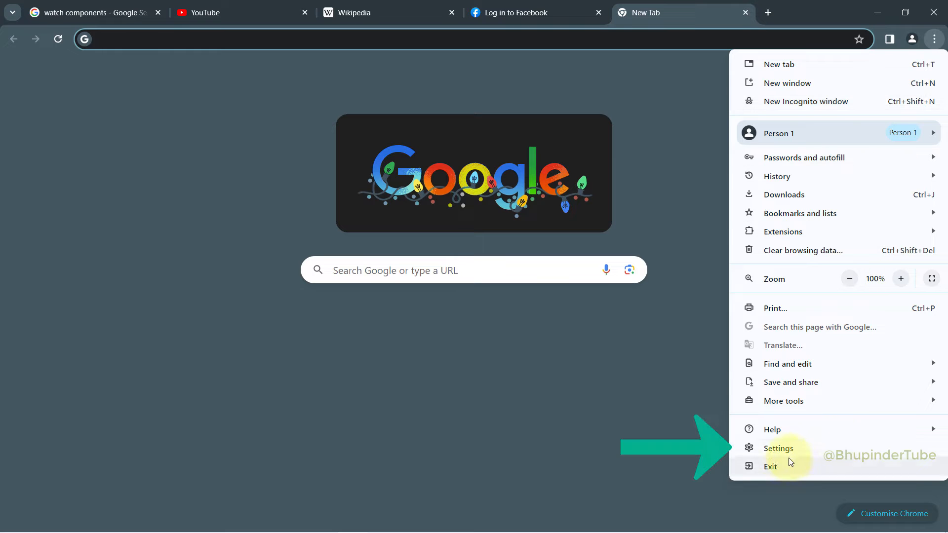
pyautogui.click(779, 448)
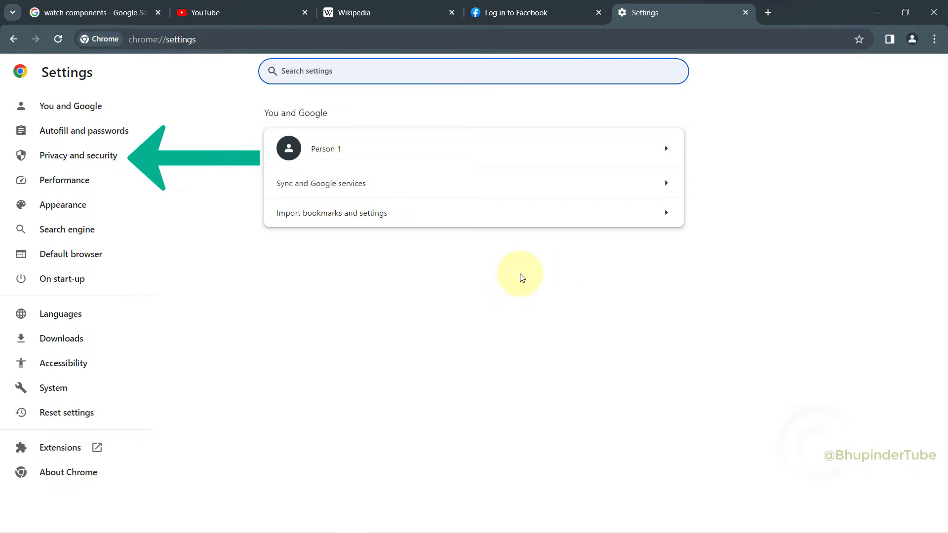
pyautogui.click(78, 154)
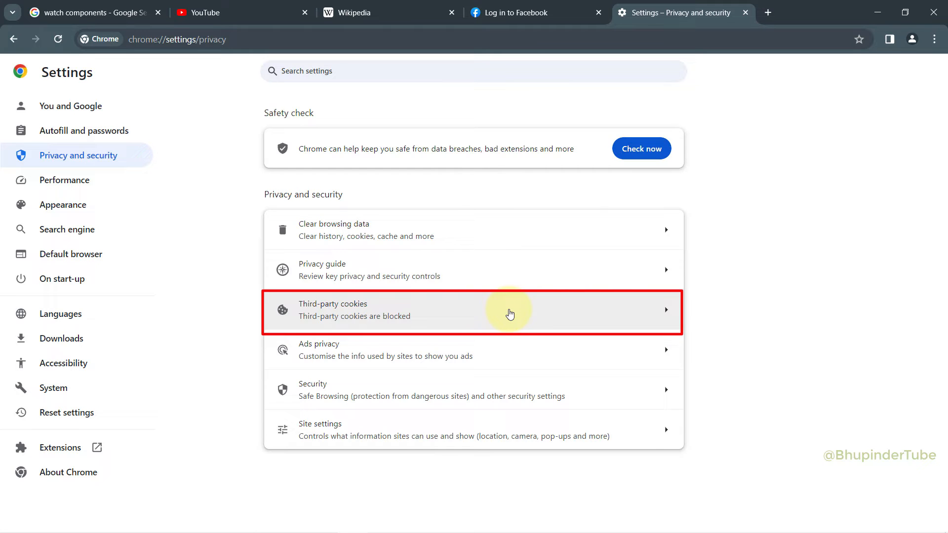
pyautogui.click(510, 312)
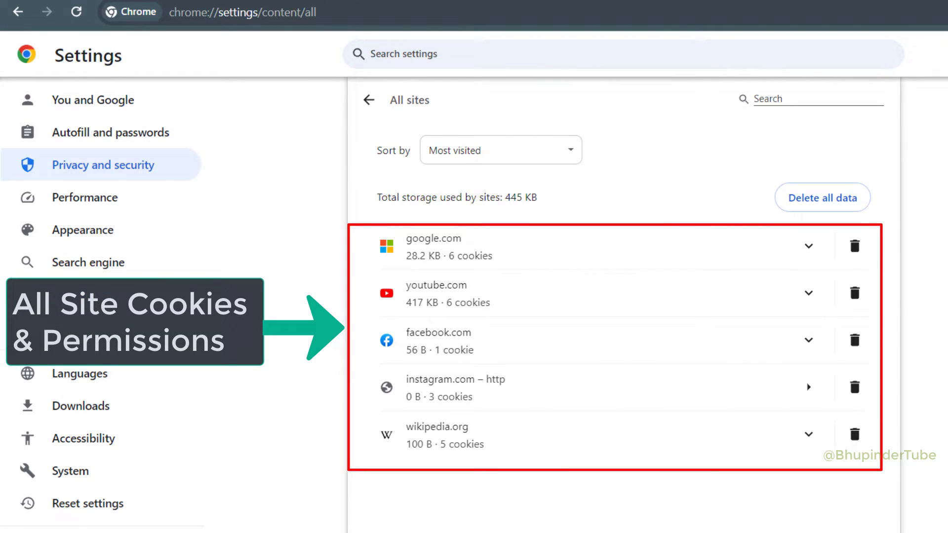
pyautogui.moveTo(420, 388)
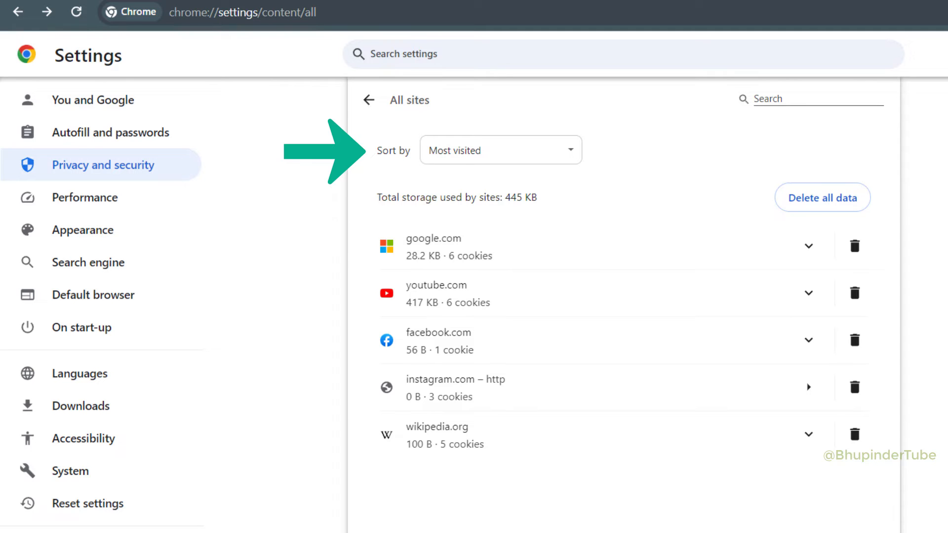
# Sort the All sites list by Data stored, then switch it to Name.
pyautogui.click(501, 150)
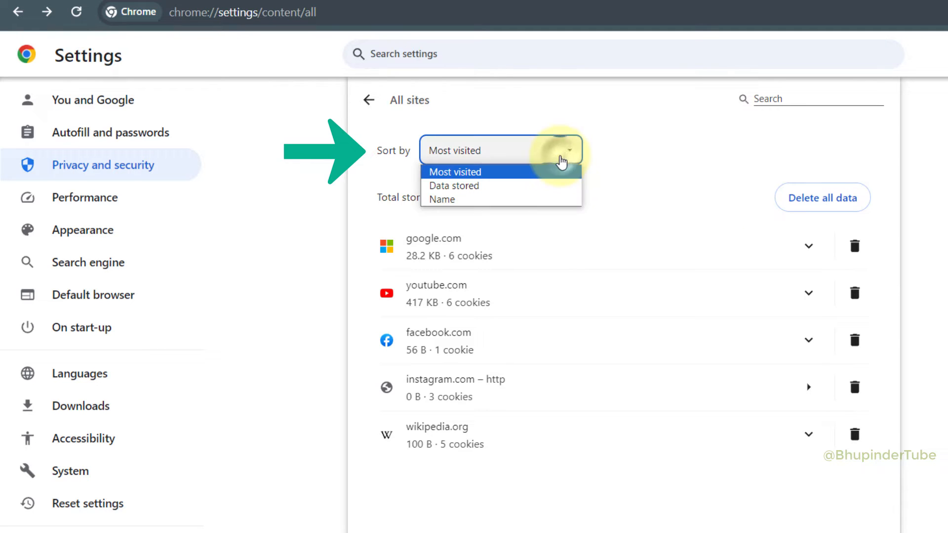
pyautogui.click(453, 186)
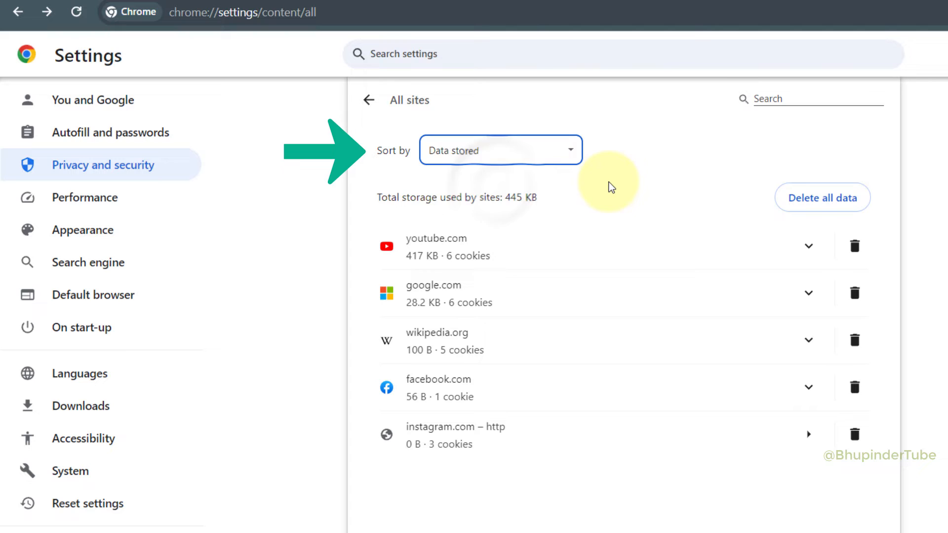
pyautogui.click(499, 151)
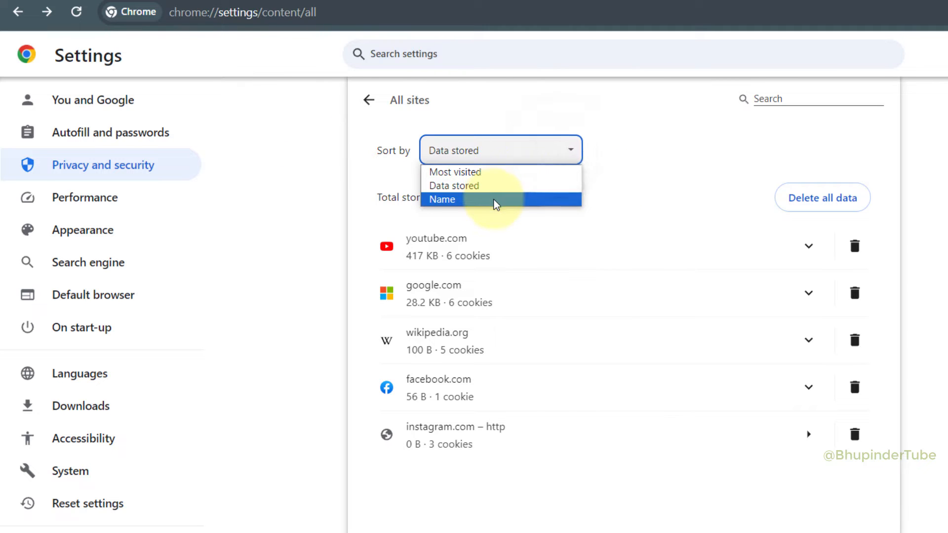
pyautogui.click(442, 199)
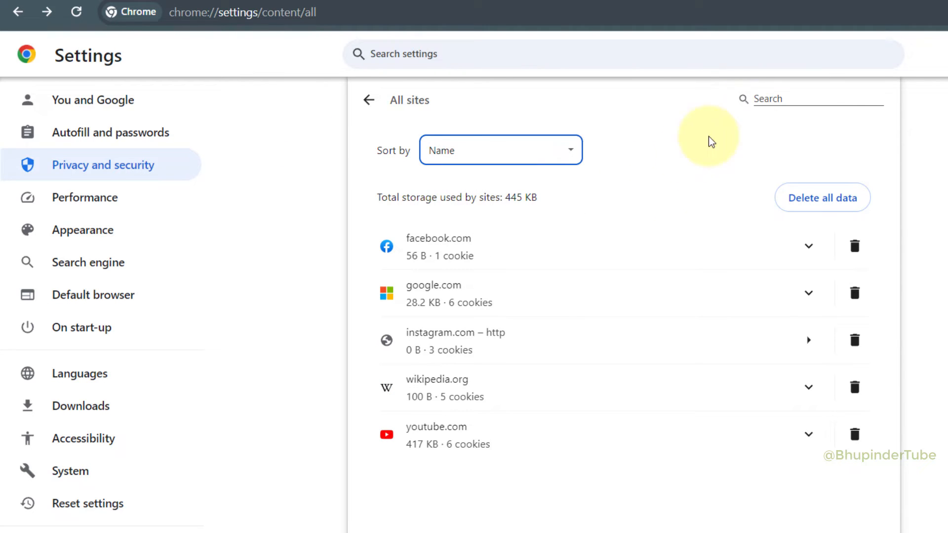
pyautogui.click(816, 98)
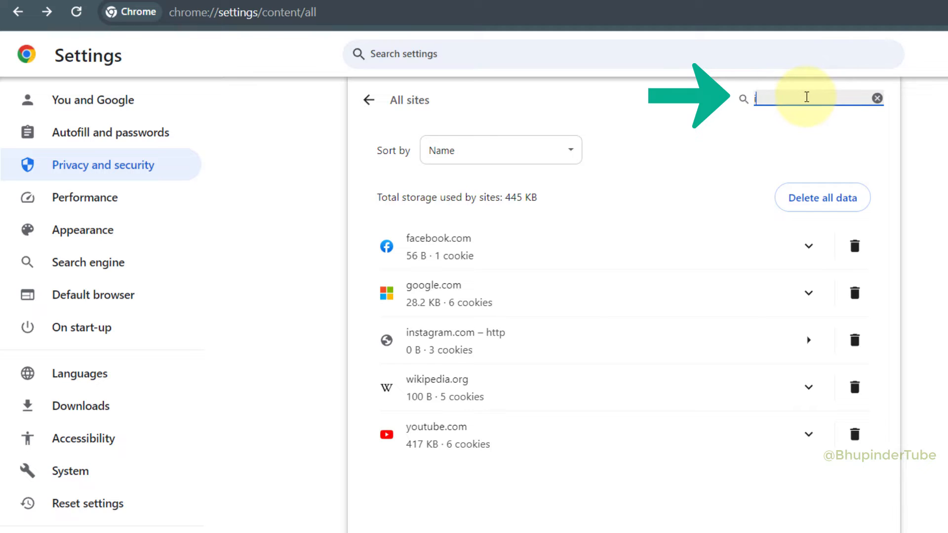
# Filter the site list for 'insta' and open instagram.com's details with 3 cookies.
pyautogui.write('insta')
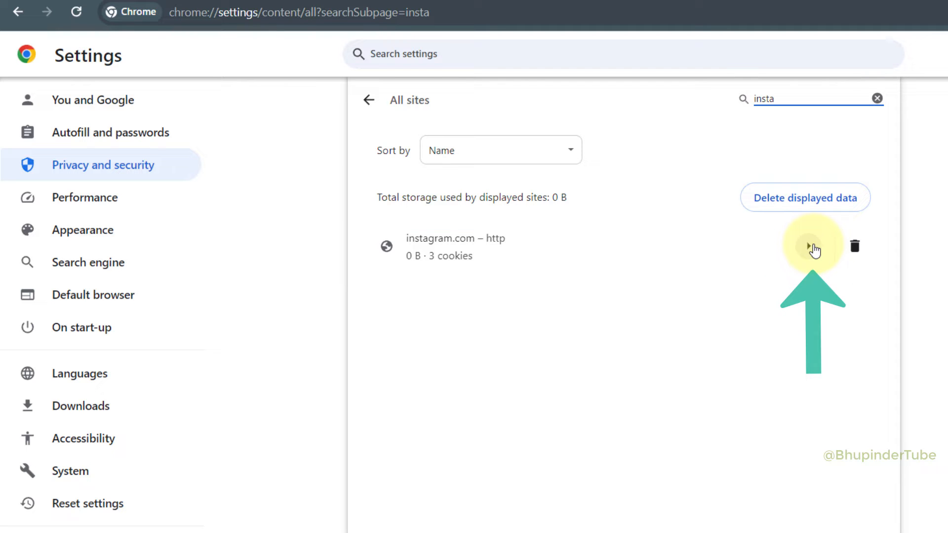
pyautogui.click(813, 247)
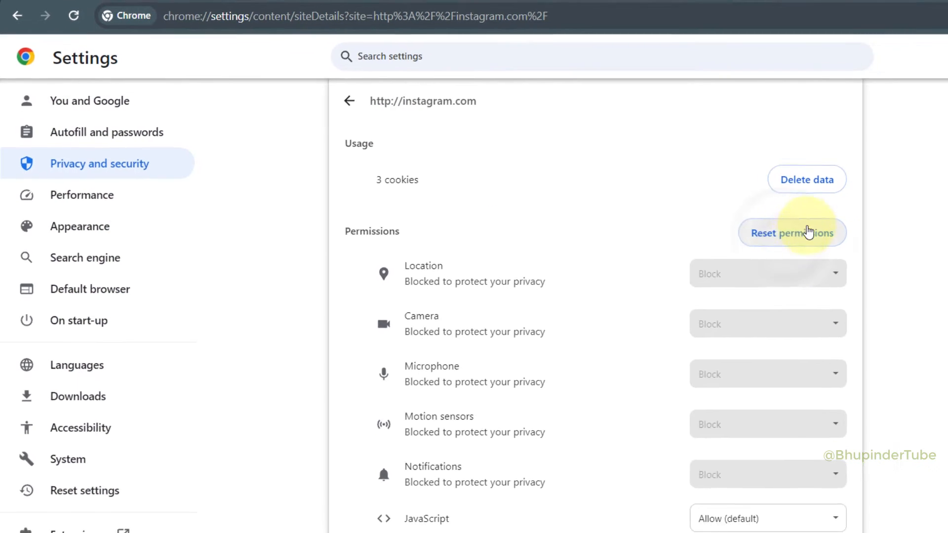
# Delete instagram.com's cookies and site data, then go back to All sites.
pyautogui.scroll(-3)
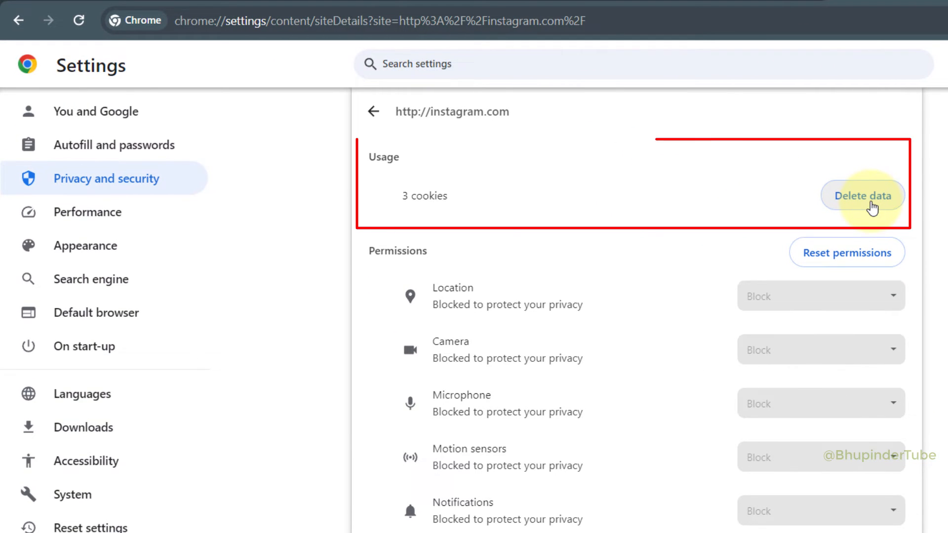
pyautogui.moveTo(857, 288)
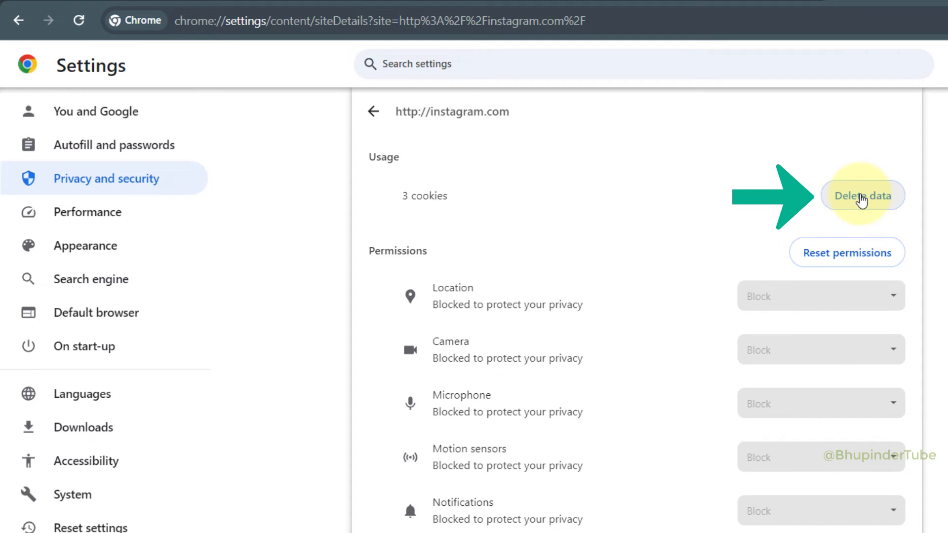
pyautogui.click(861, 196)
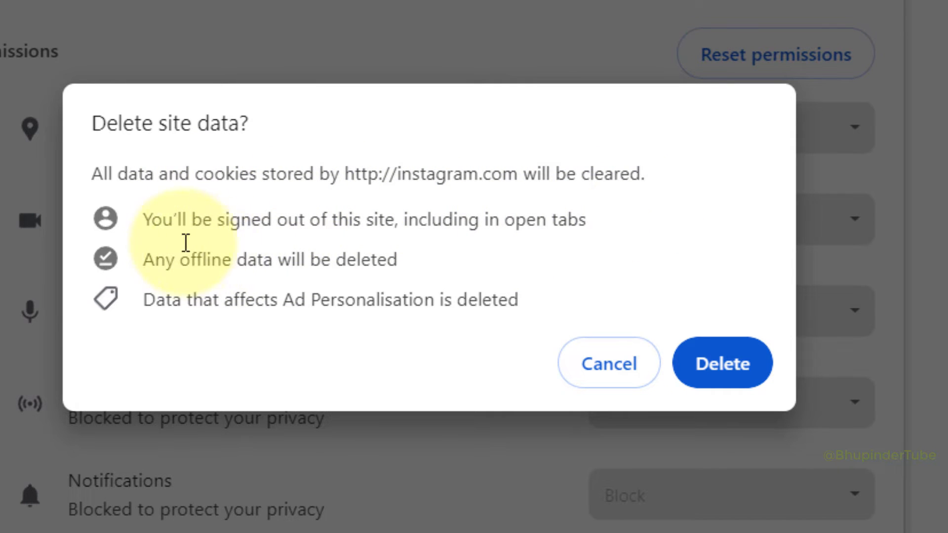
pyautogui.moveTo(415, 285)
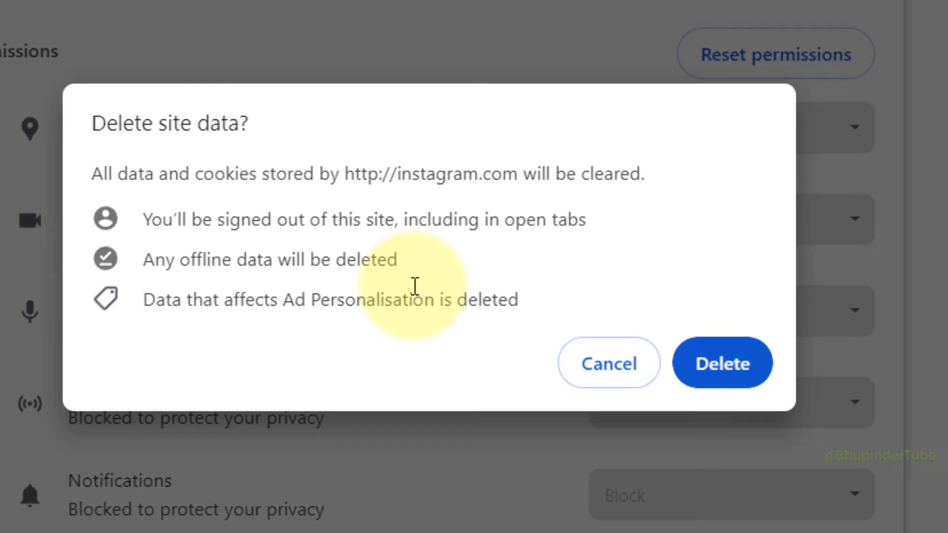
pyautogui.moveTo(331, 369)
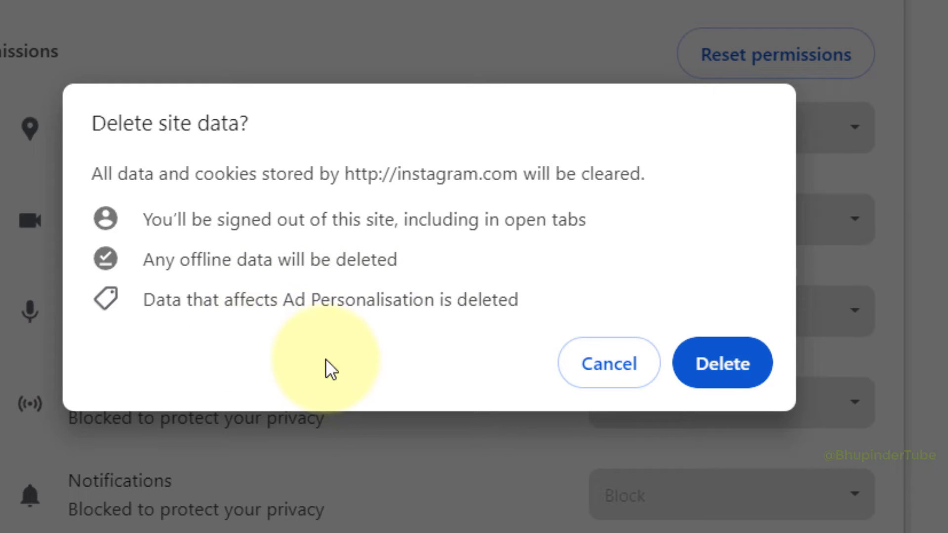
pyautogui.click(721, 363)
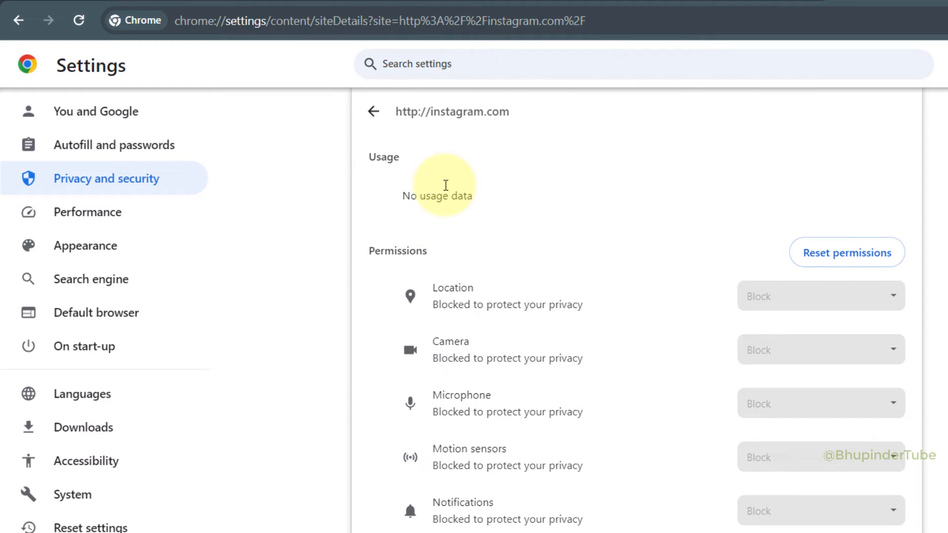
pyautogui.click(374, 111)
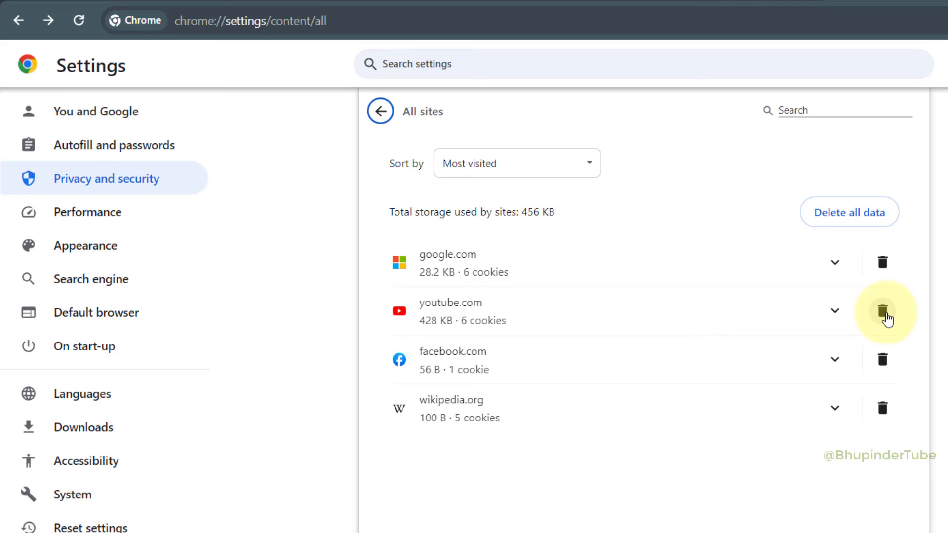
# Delete youtube.com's data, then all remaining site data, and return to cookie settings.
pyautogui.click(882, 314)
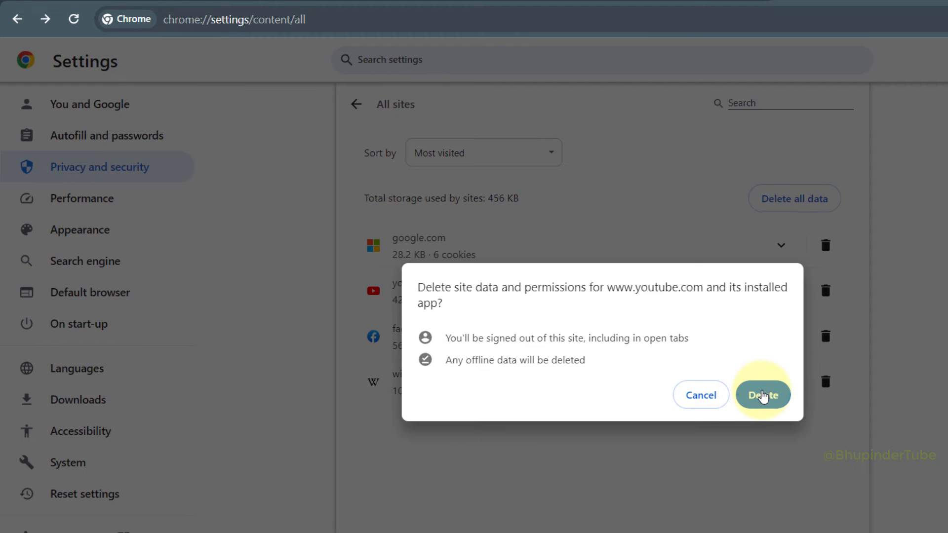
pyautogui.click(762, 395)
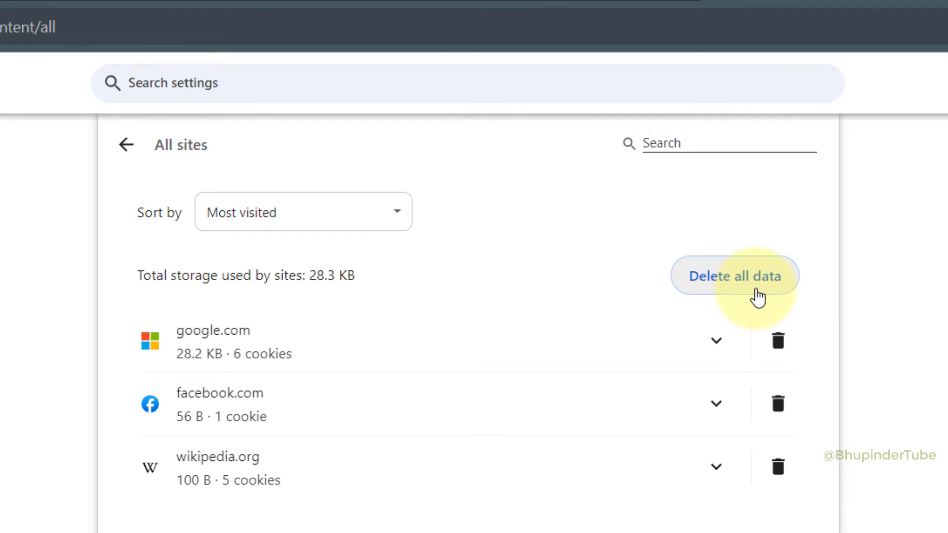
pyautogui.click(734, 276)
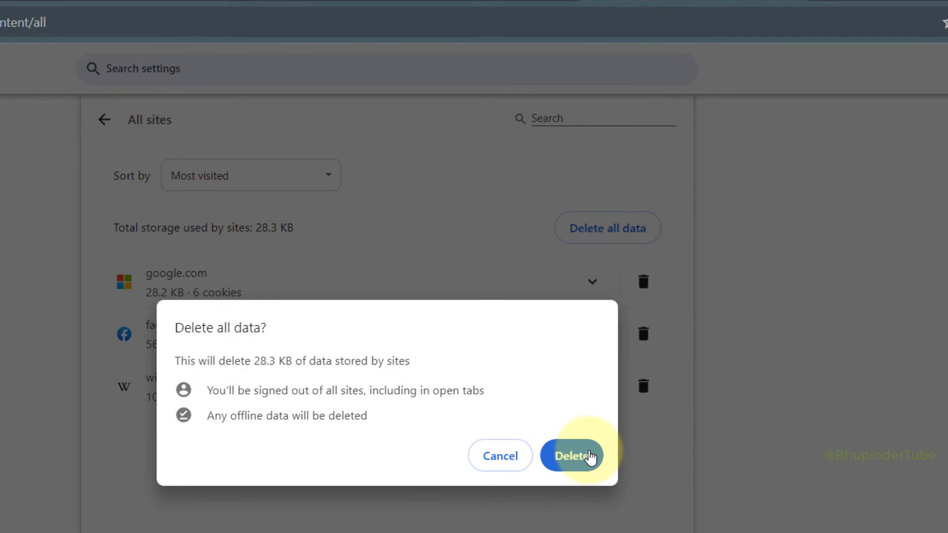
pyautogui.click(571, 456)
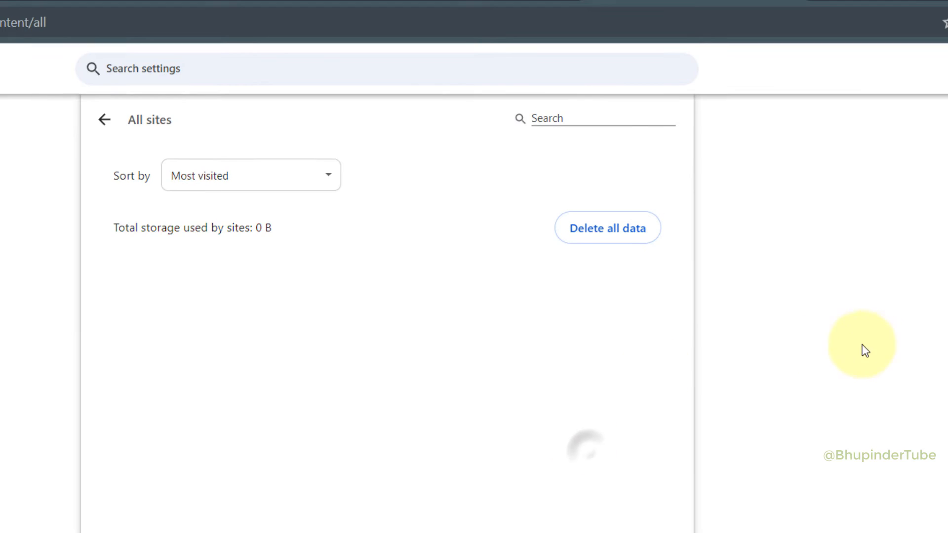
pyautogui.click(104, 119)
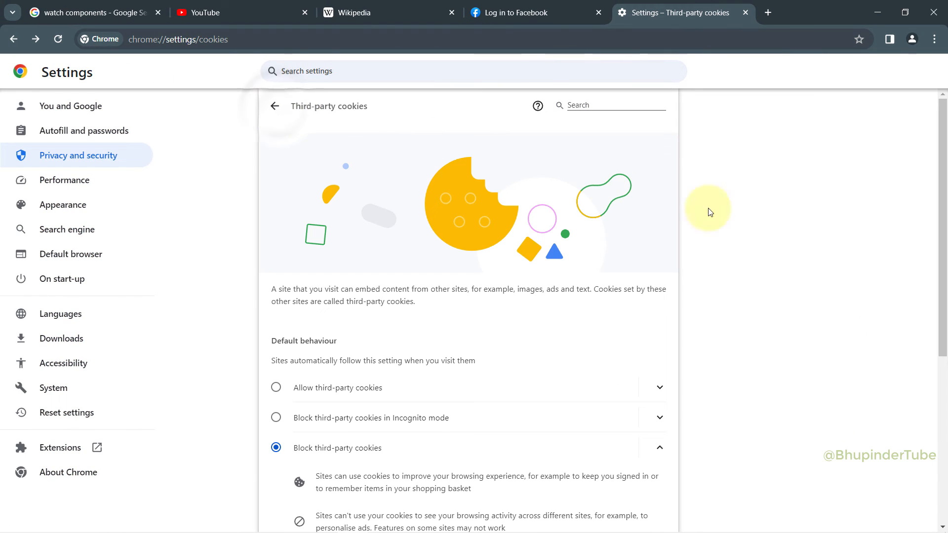
# Open the History page from the Chrome menu, showing today's visits.
pyautogui.click(934, 39)
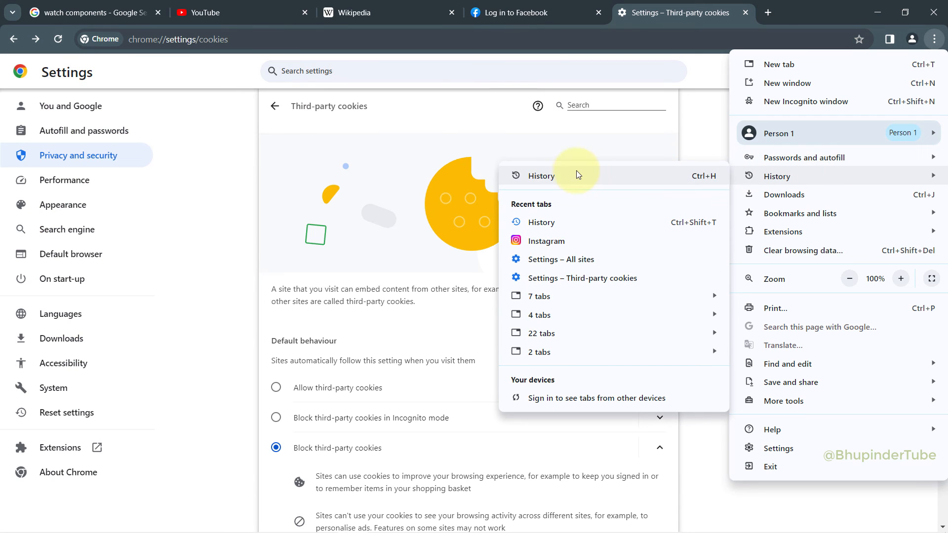
pyautogui.click(541, 176)
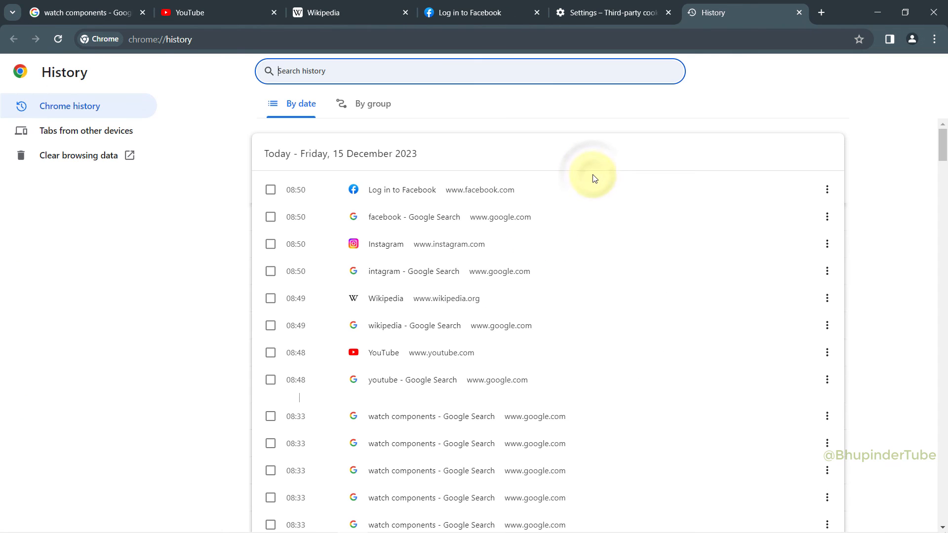
pyautogui.moveTo(860, 189)
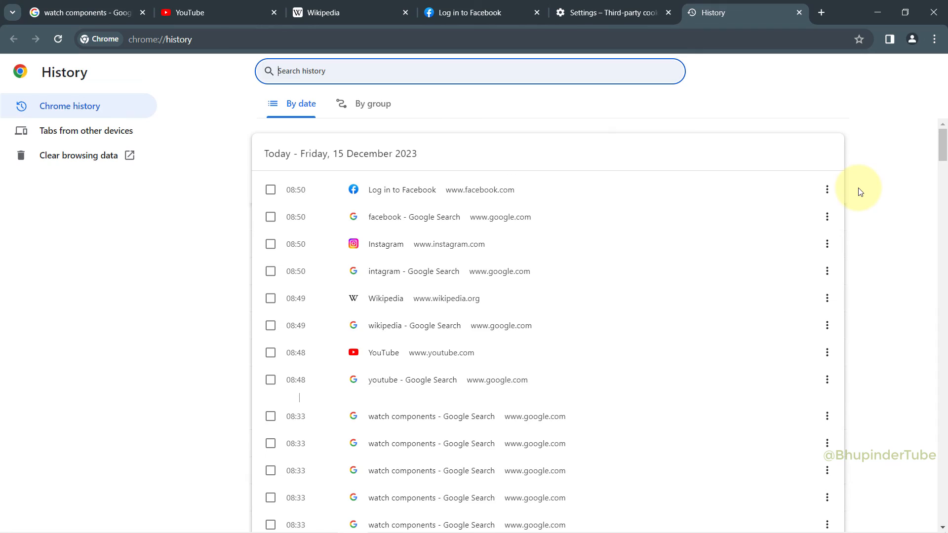
pyautogui.moveTo(843, 218)
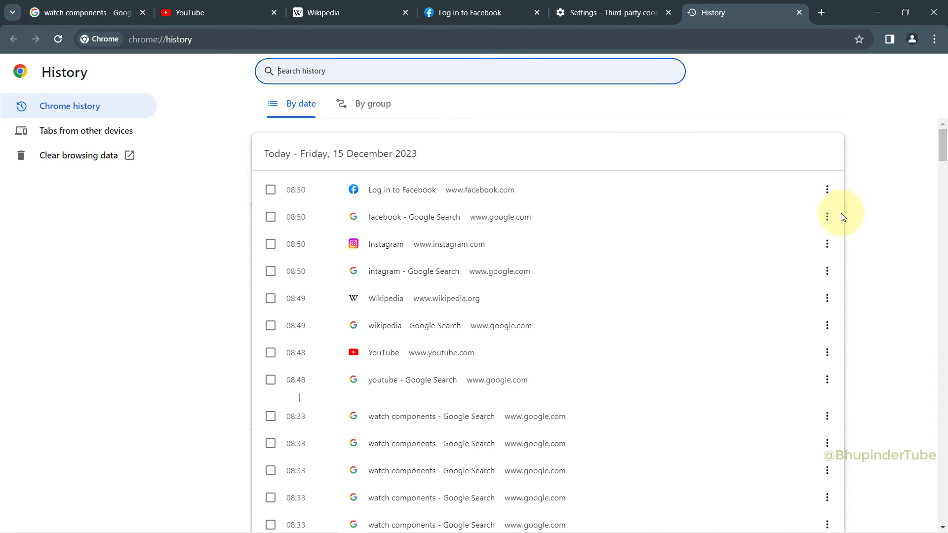